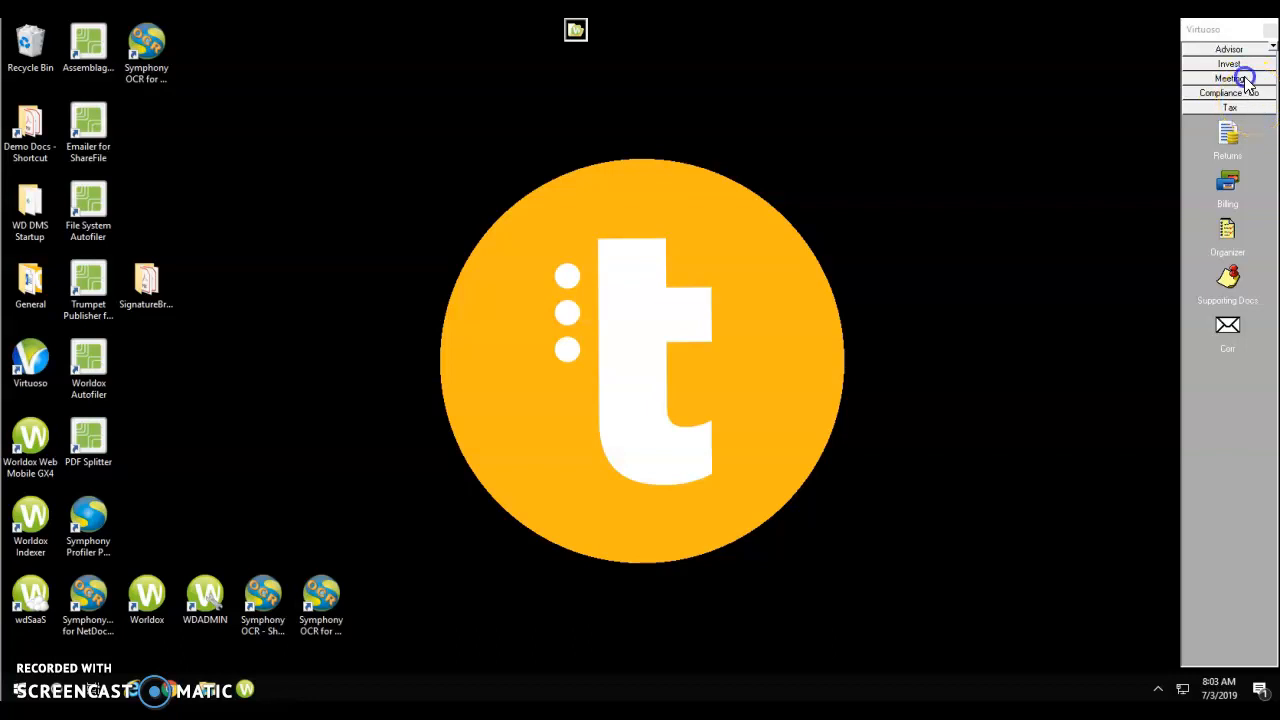
# Expand the Tax palette and show the palette bar's context menu of palette commands.
pyautogui.click(1228, 62)
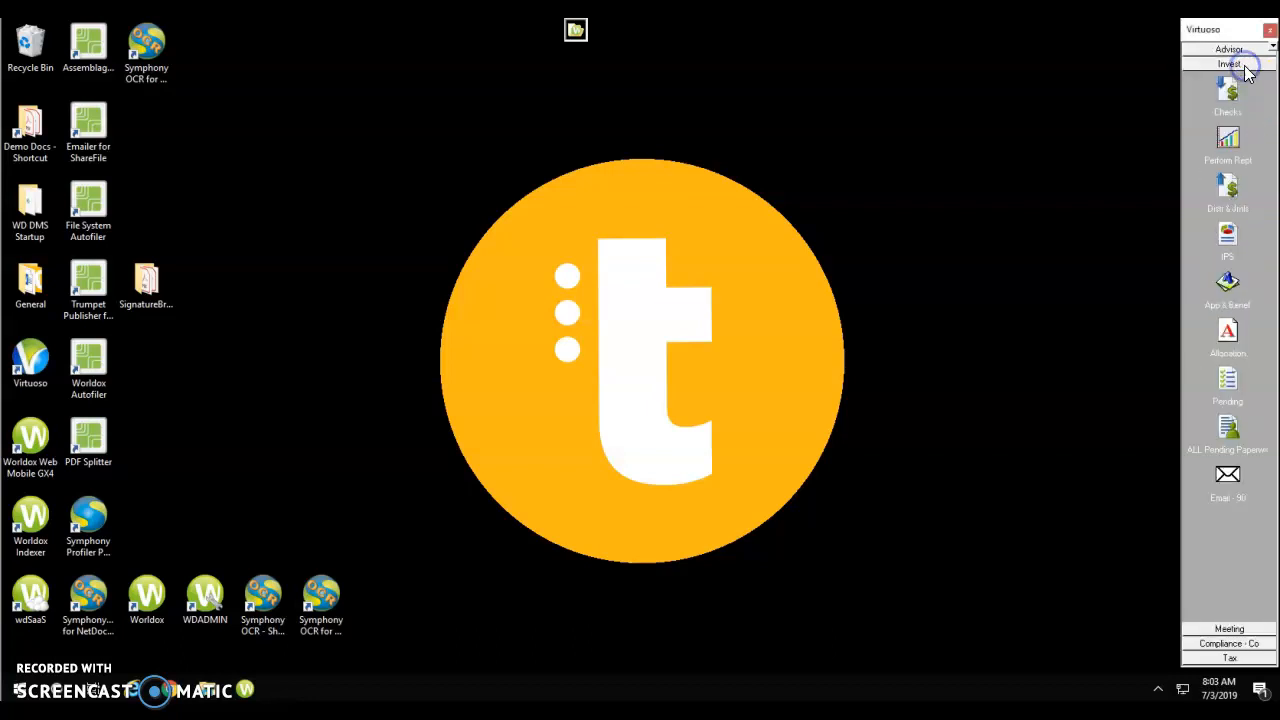
pyautogui.click(1228, 48)
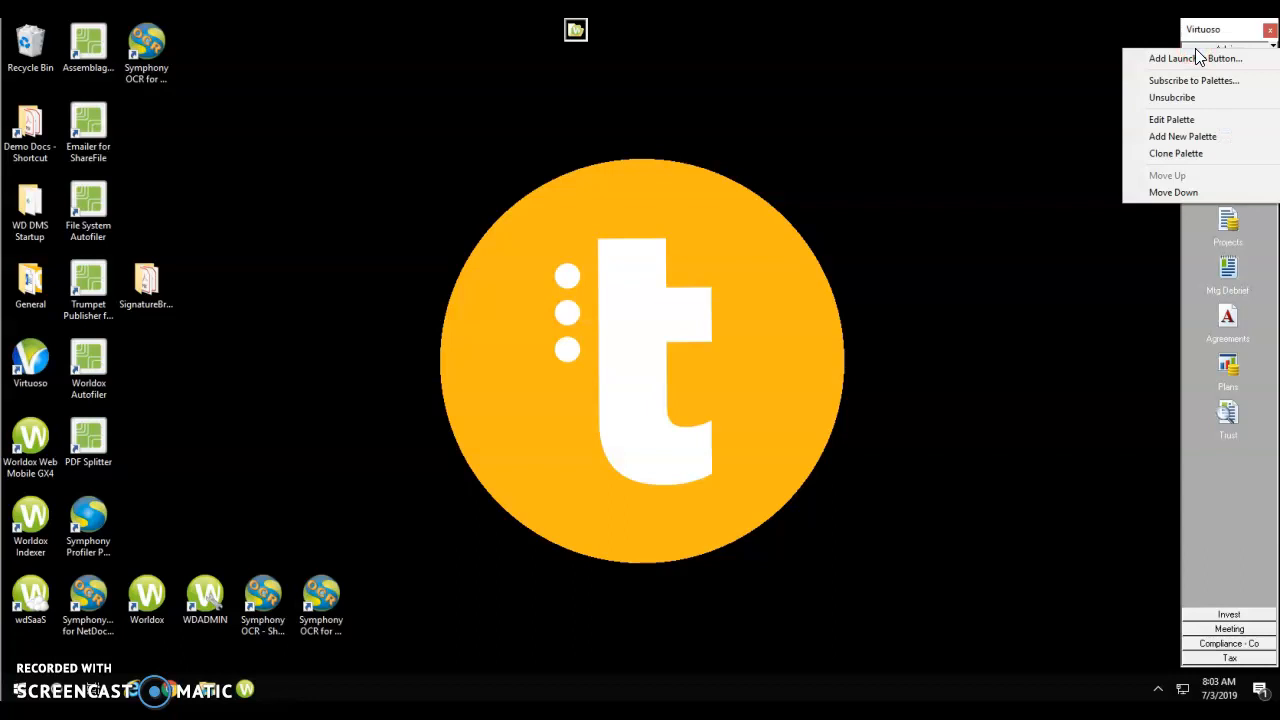
pyautogui.moveTo(1196, 90)
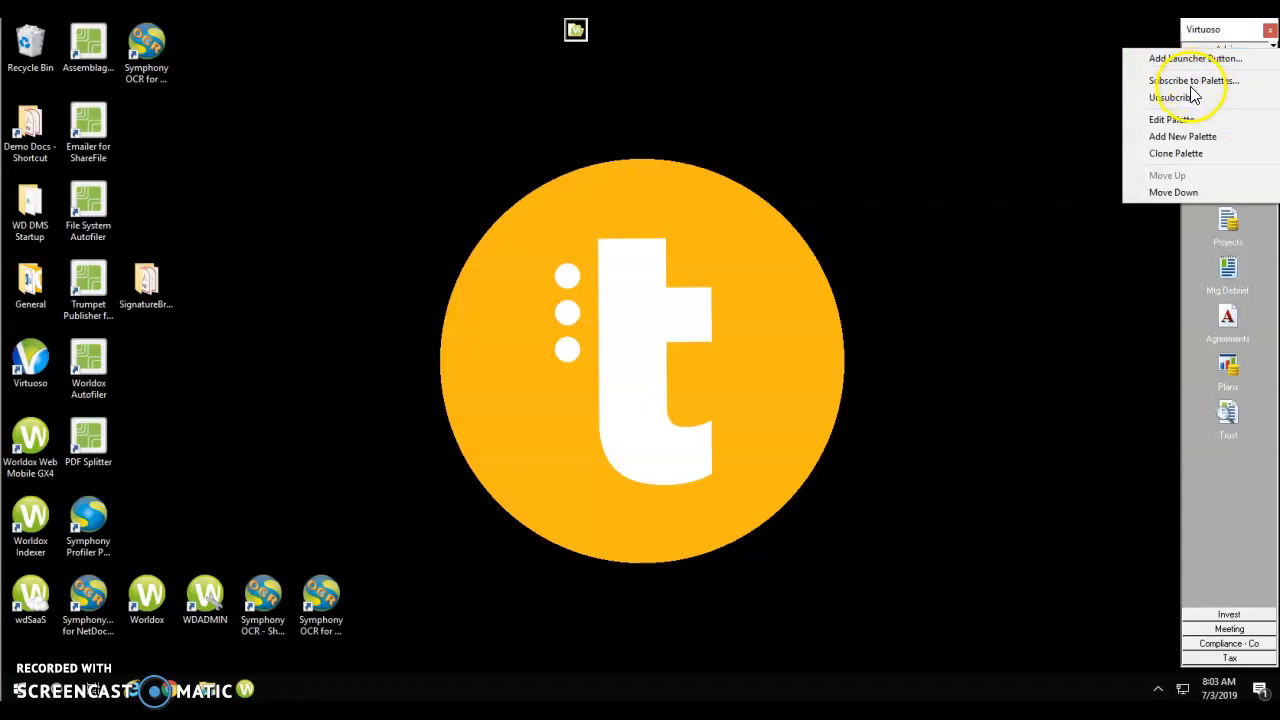
pyautogui.moveTo(1196, 336)
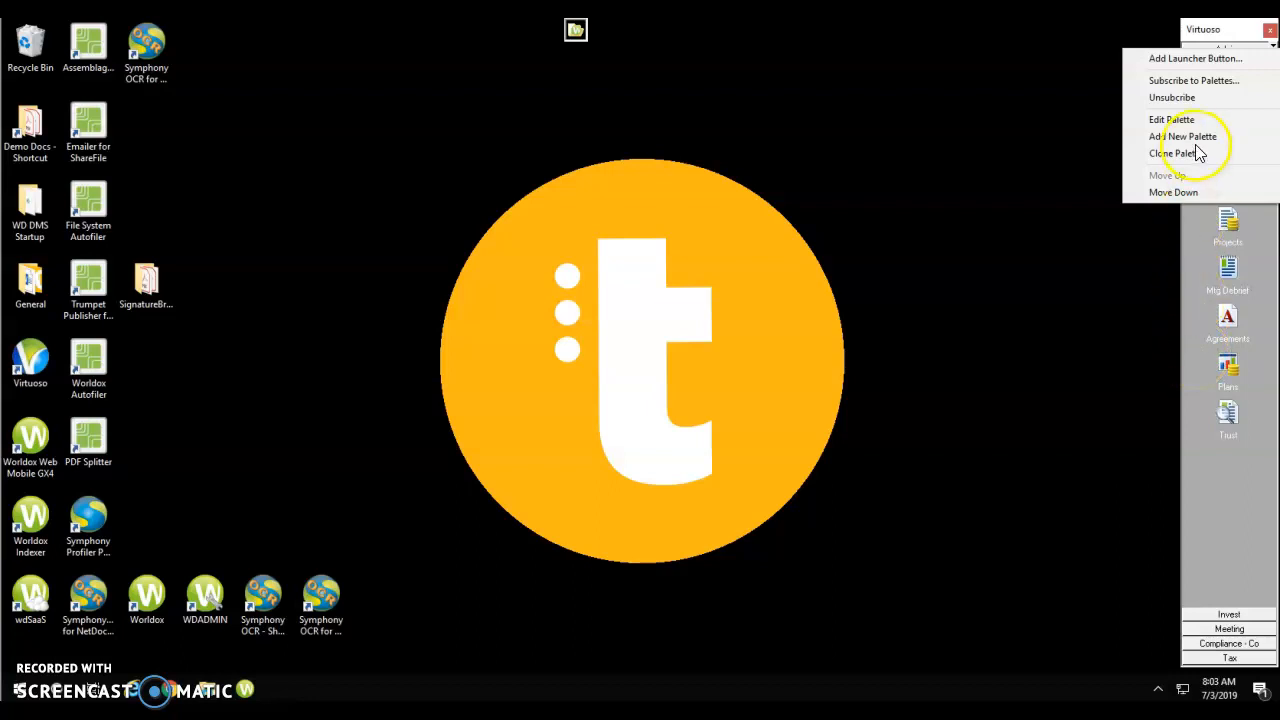
# Add a new palette with the caption 'Andrea' via the Edit Palette dialog.
pyautogui.click(1172, 120)
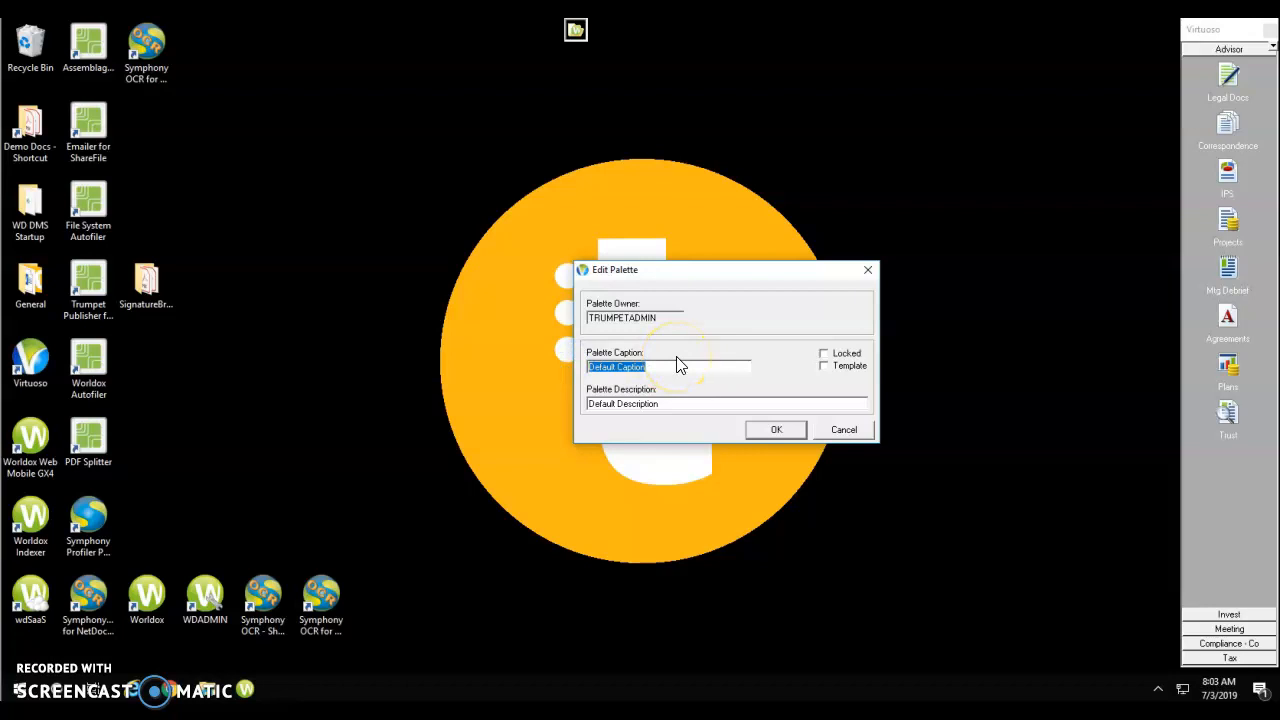
pyautogui.write('Andrea')
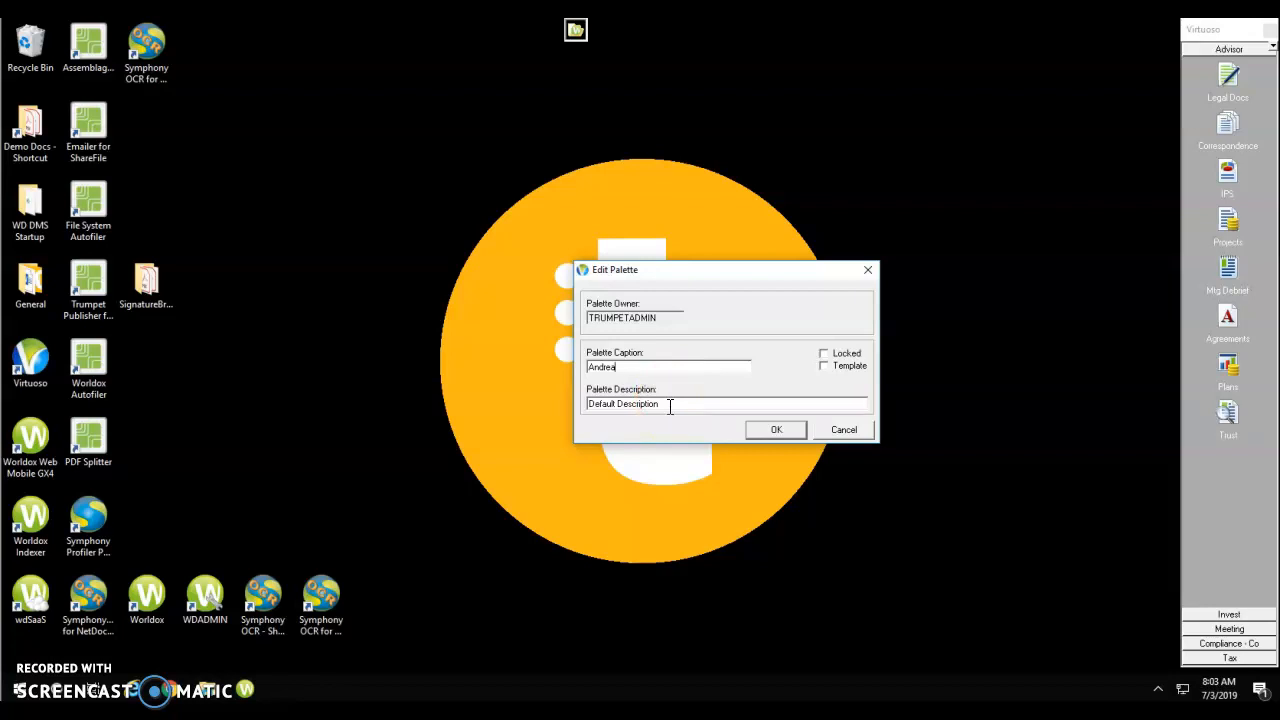
pyautogui.moveTo(826, 360)
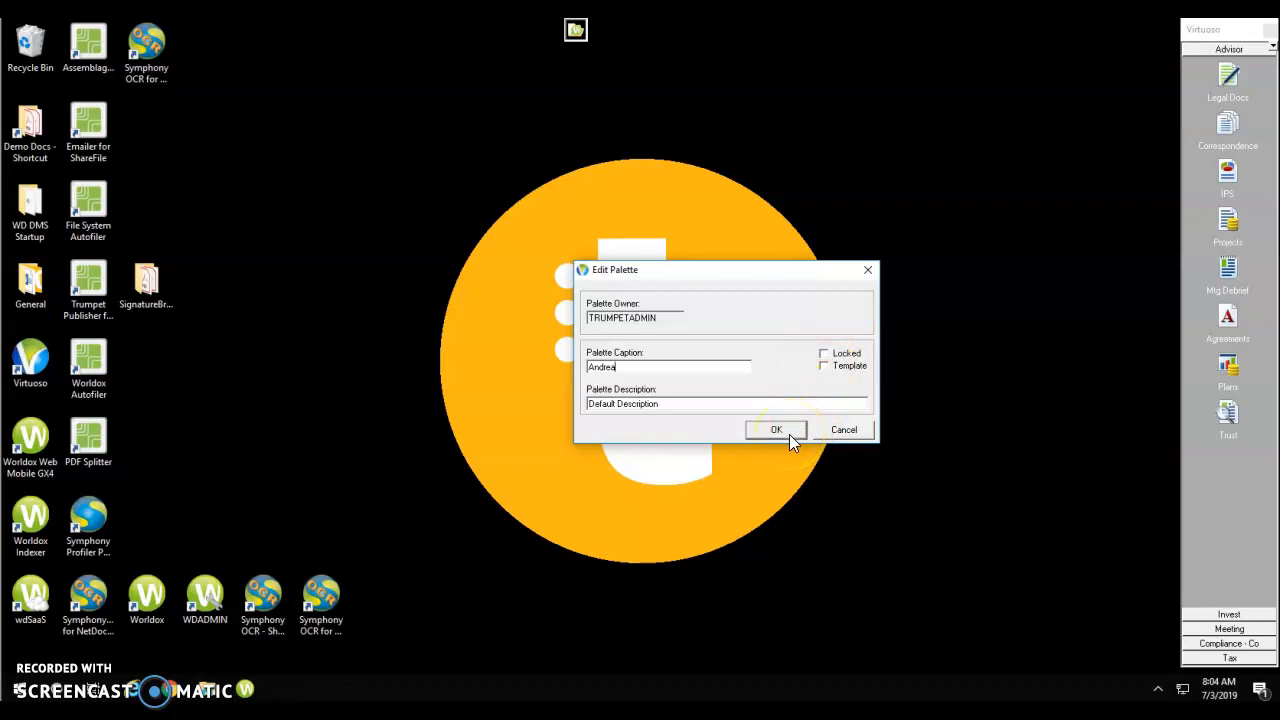
pyautogui.click(776, 428)
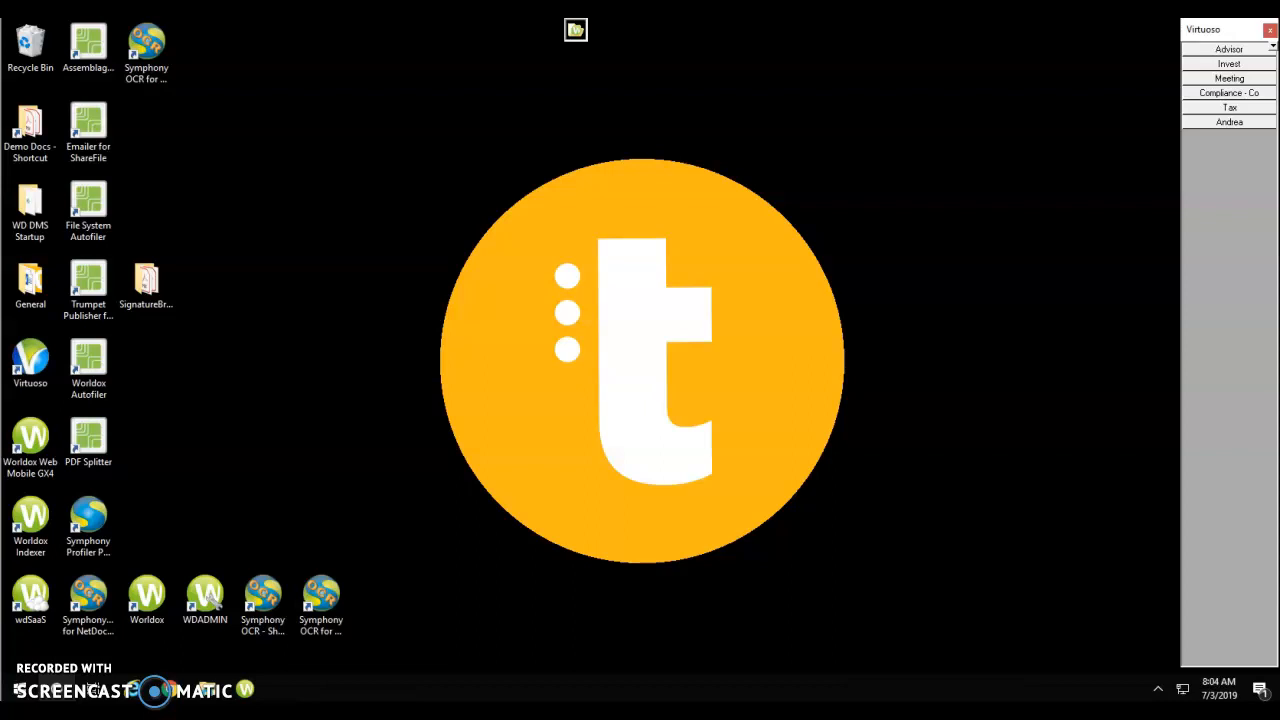
# Subscribe to the Insurance palette from the available palettes list.
pyautogui.rightClick(1228, 122)
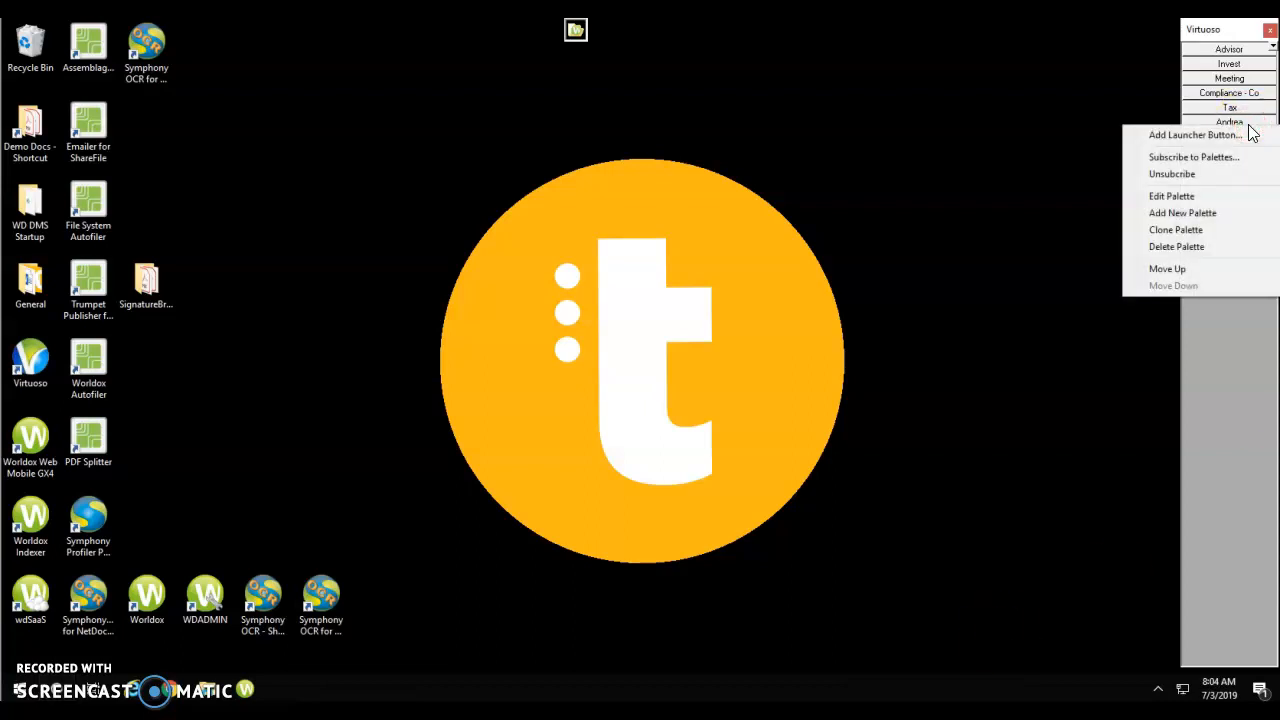
pyautogui.click(1196, 156)
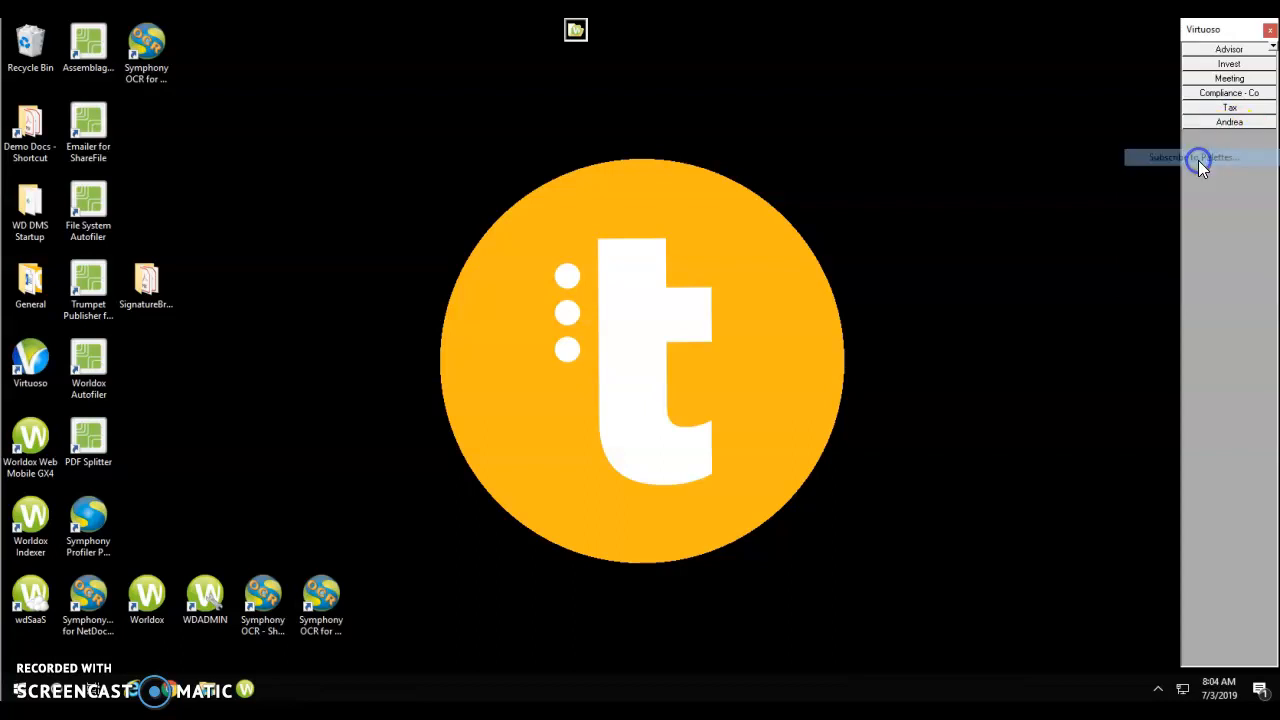
pyautogui.click(1198, 156)
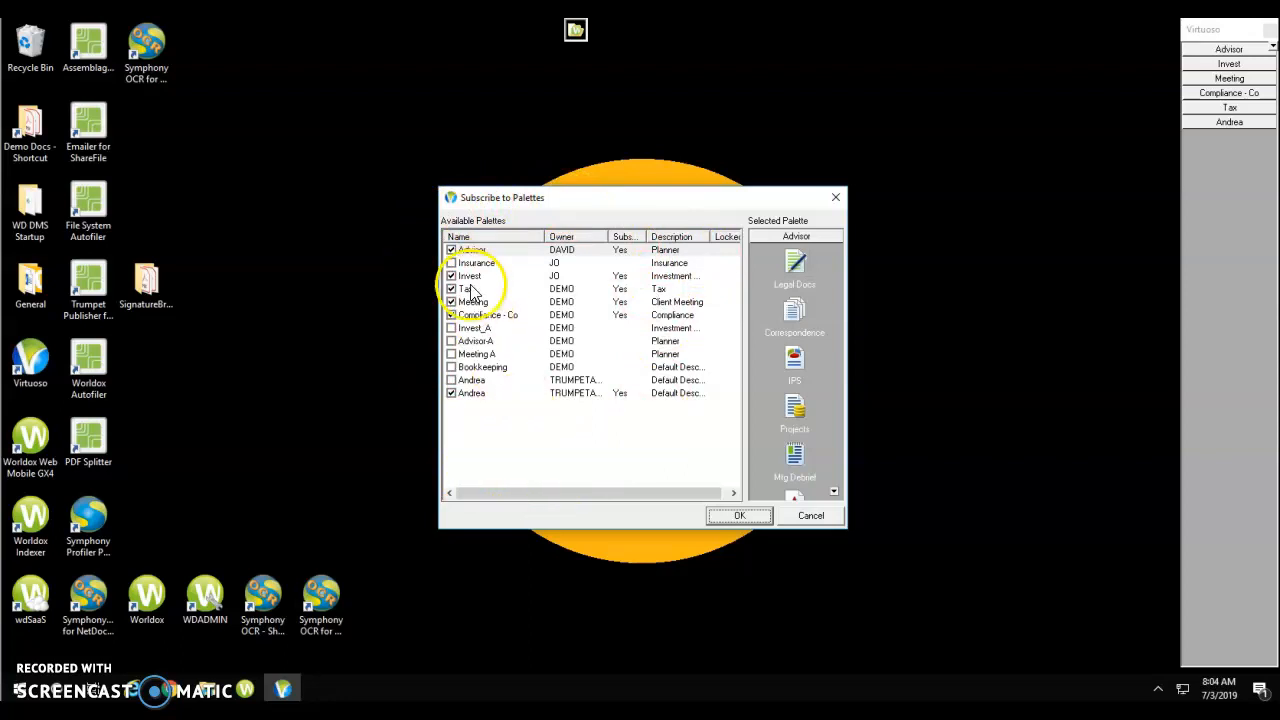
pyautogui.click(476, 262)
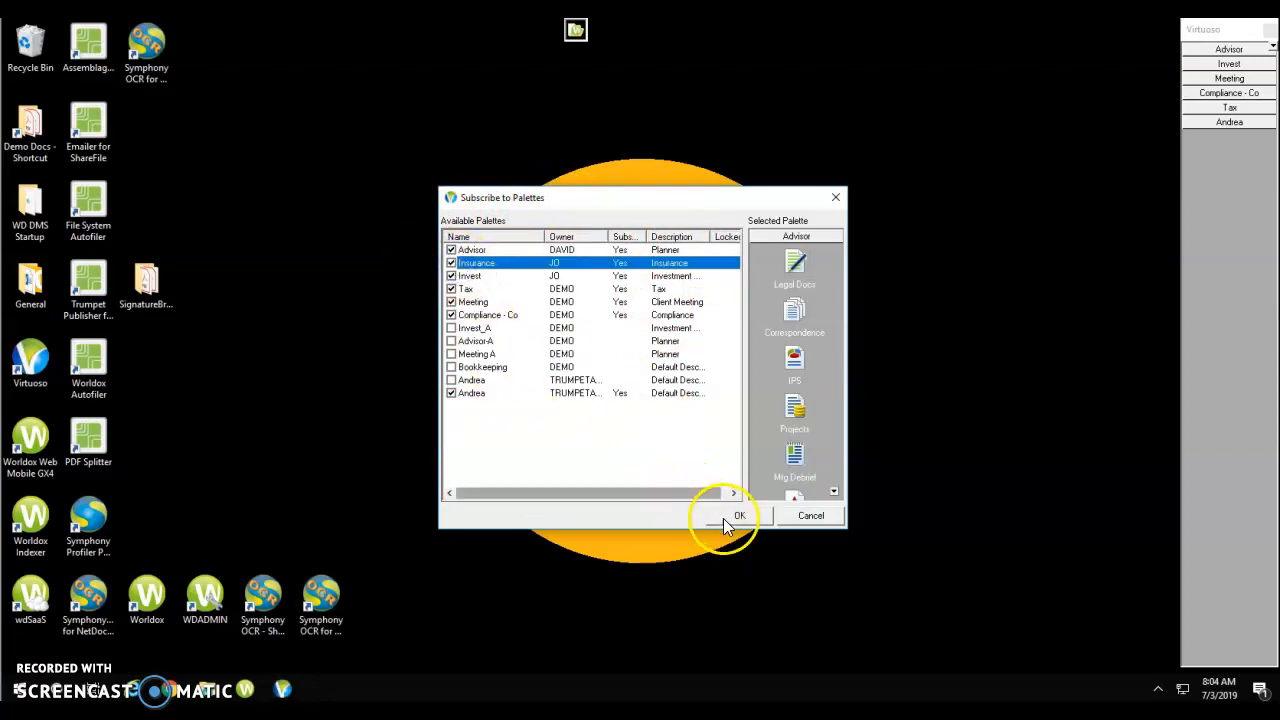
pyautogui.click(740, 516)
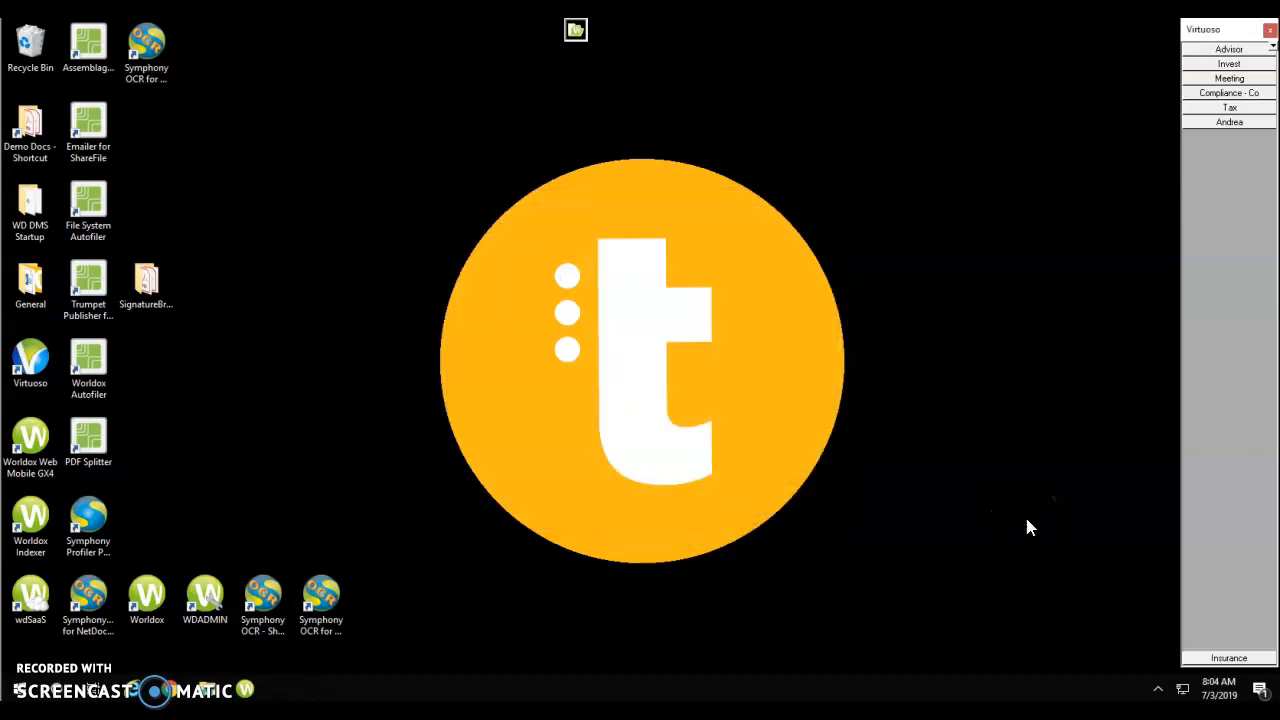
pyautogui.moveTo(1224, 672)
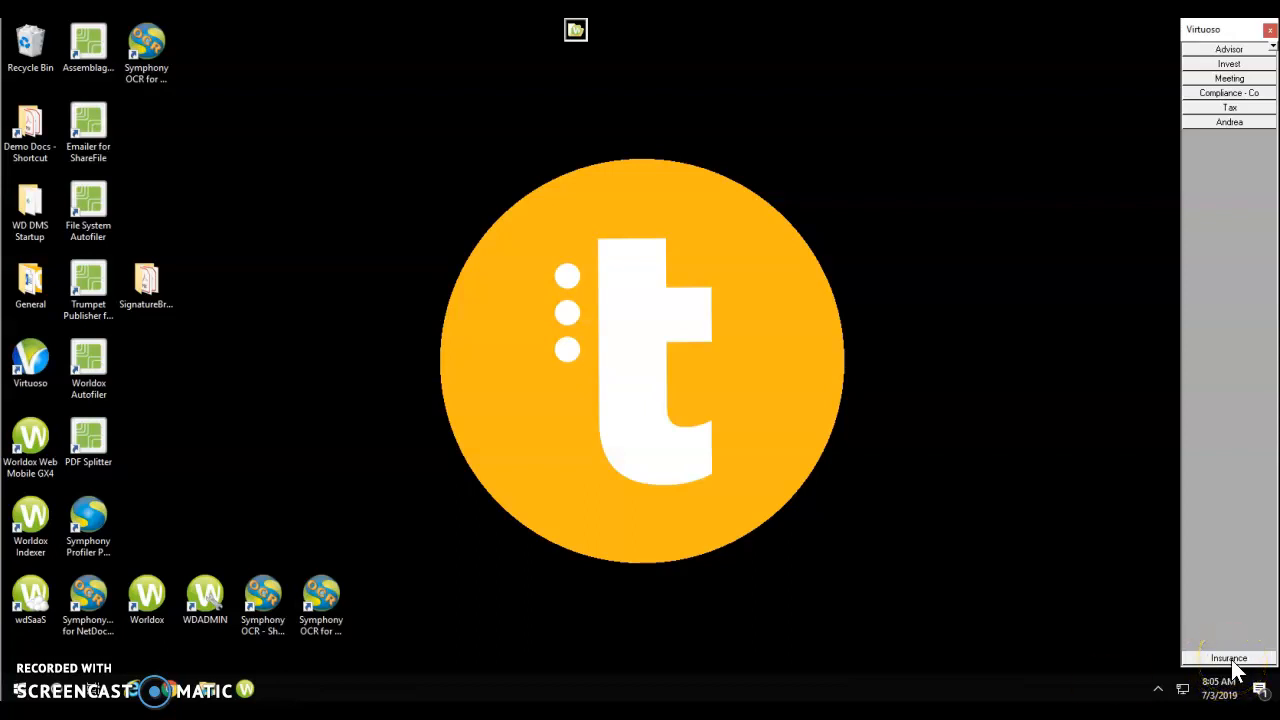
# Unsubscribe from the Insurance palette so the list ends with Andrea.
pyautogui.rightClick(1228, 658)
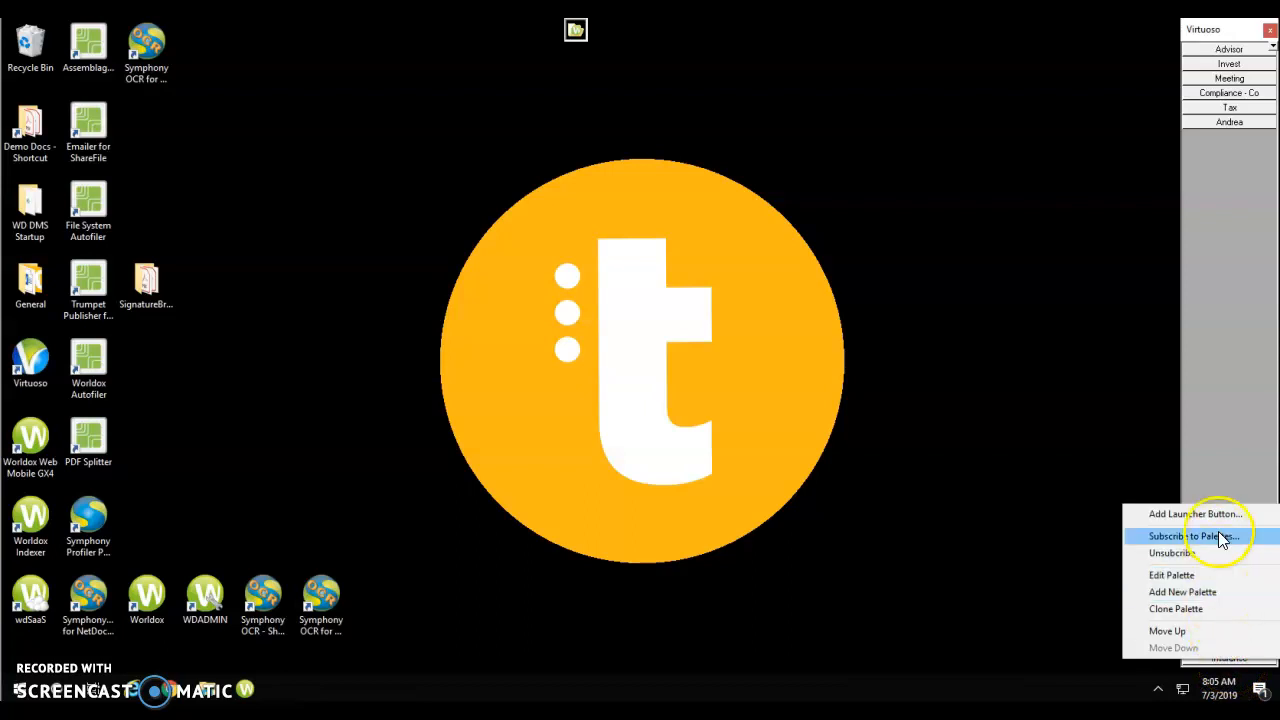
pyautogui.click(1184, 536)
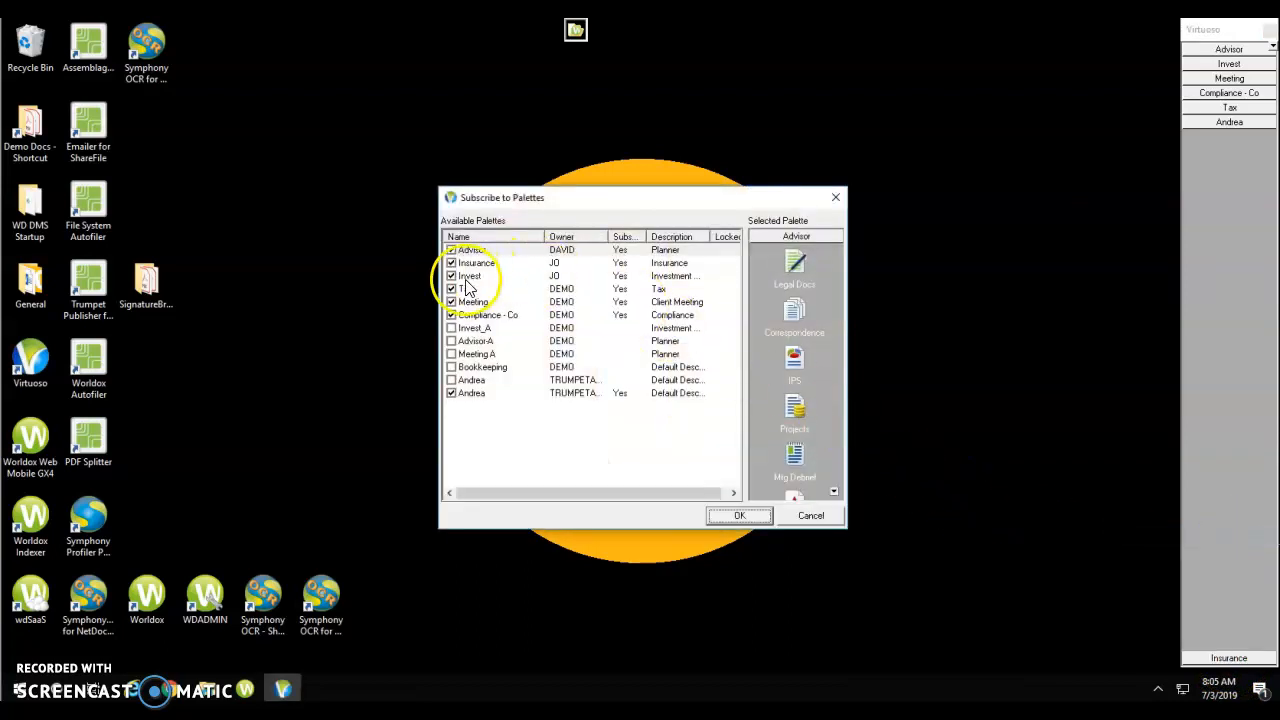
pyautogui.click(476, 262)
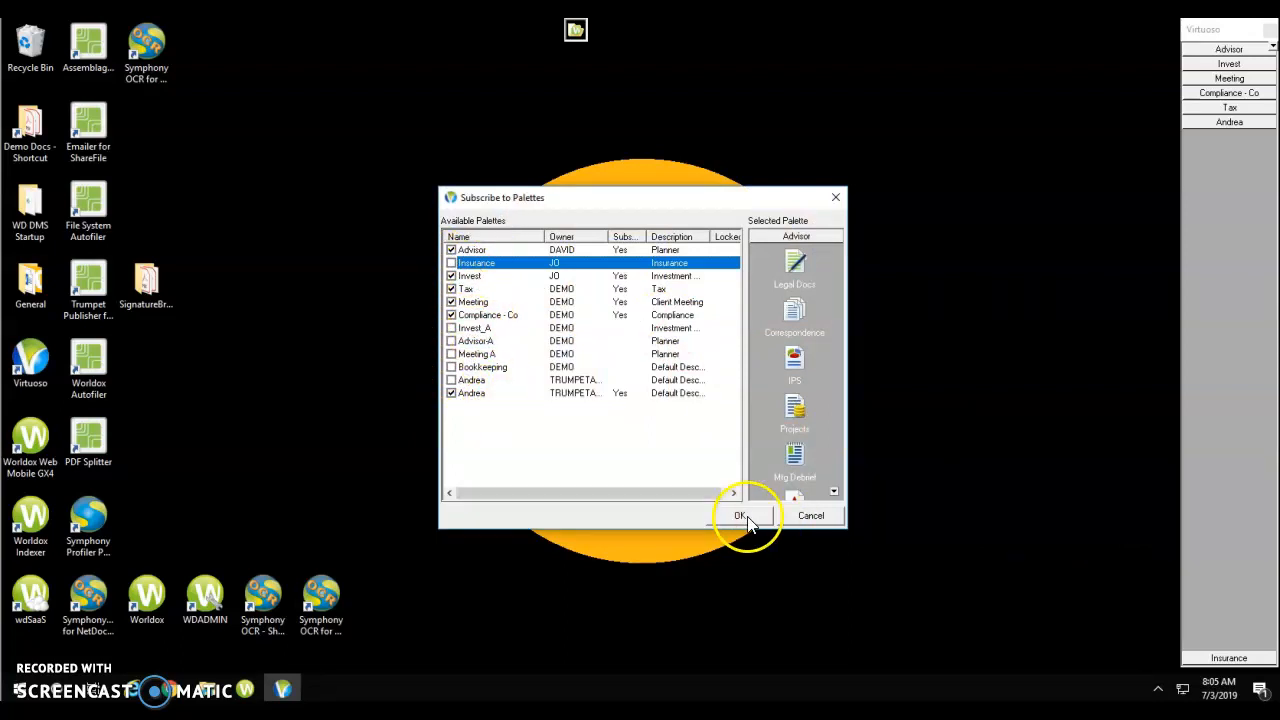
pyautogui.click(740, 516)
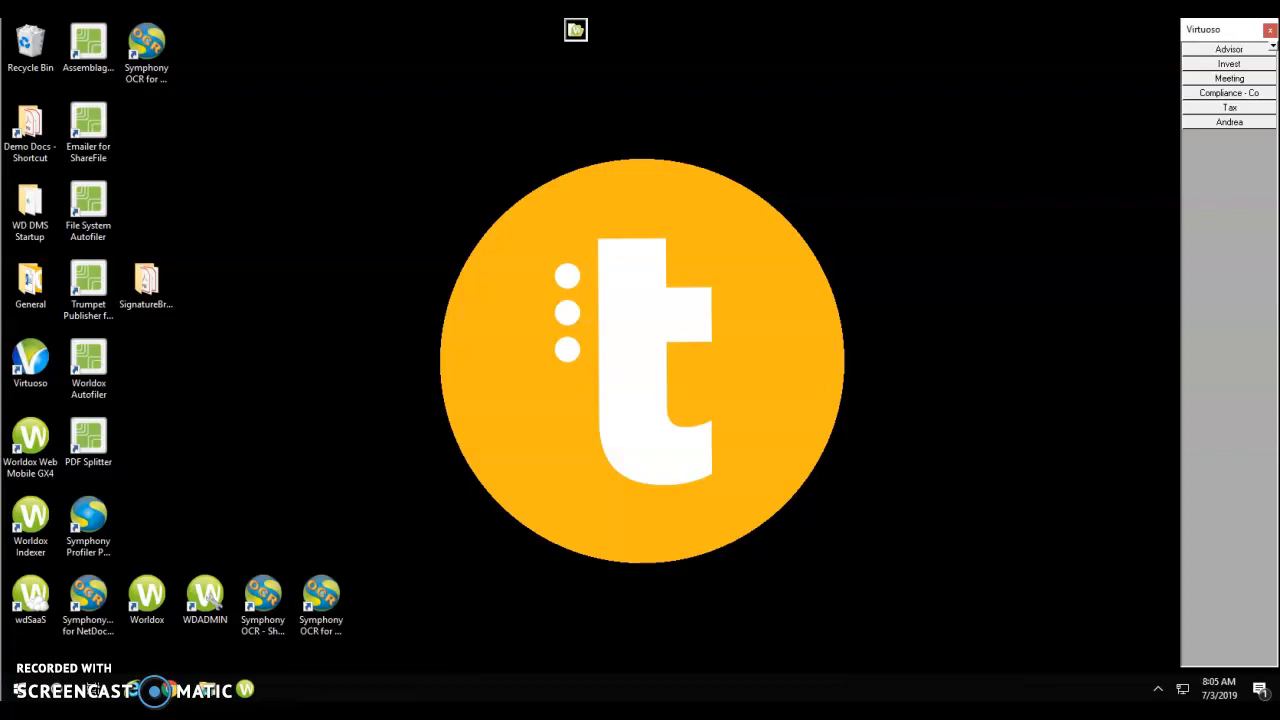
pyautogui.moveTo(1198, 210)
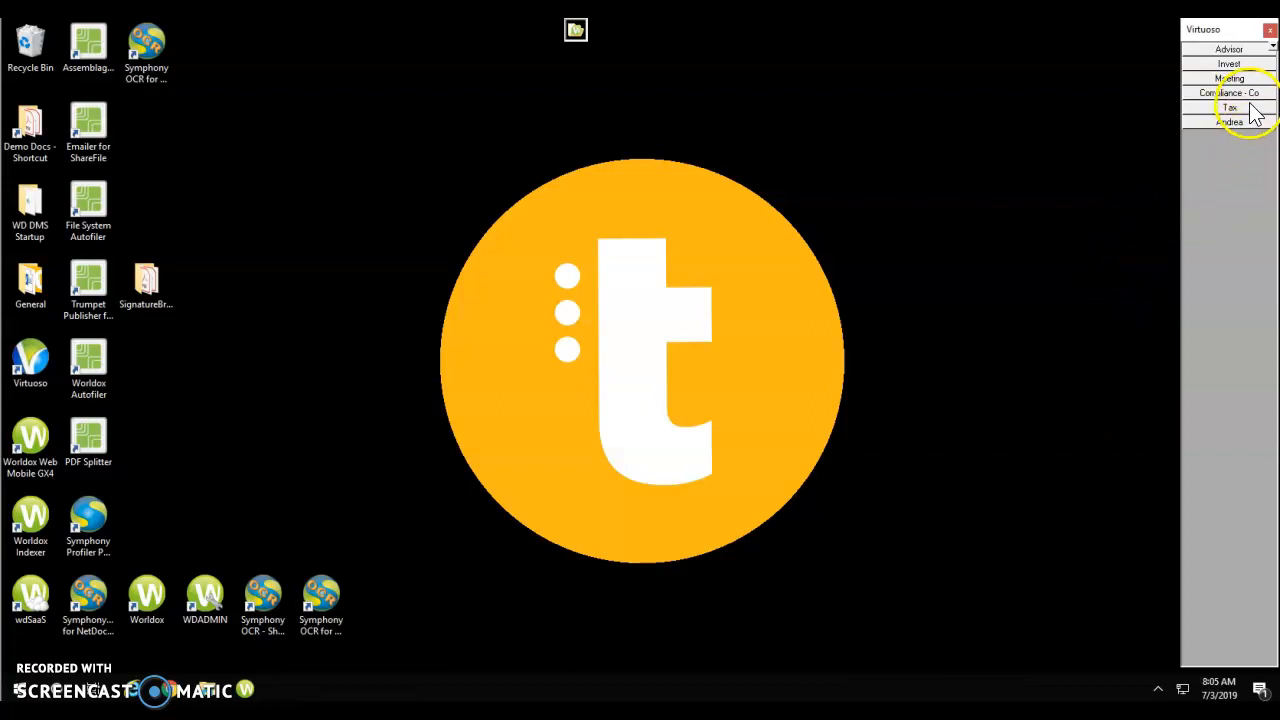
# Clone the Tax palette, accepting the default caption 'Copy of Tax'.
pyautogui.click(1228, 108)
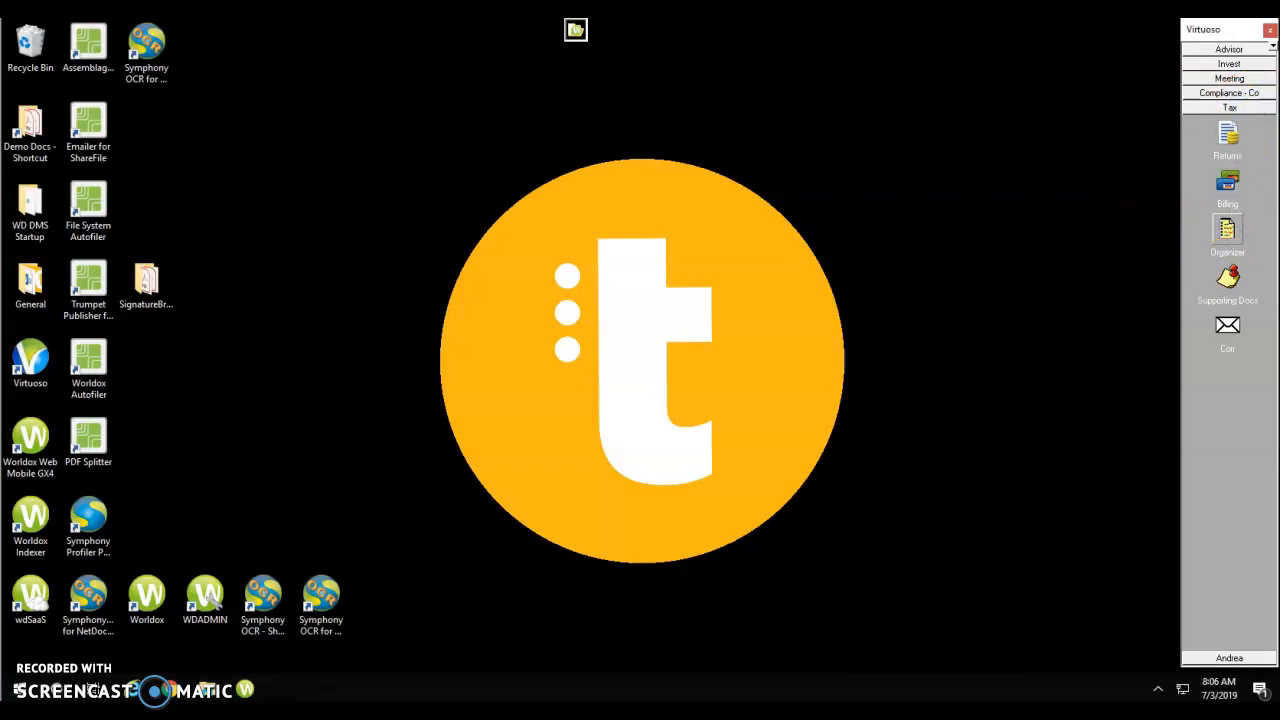
pyautogui.moveTo(1228, 230)
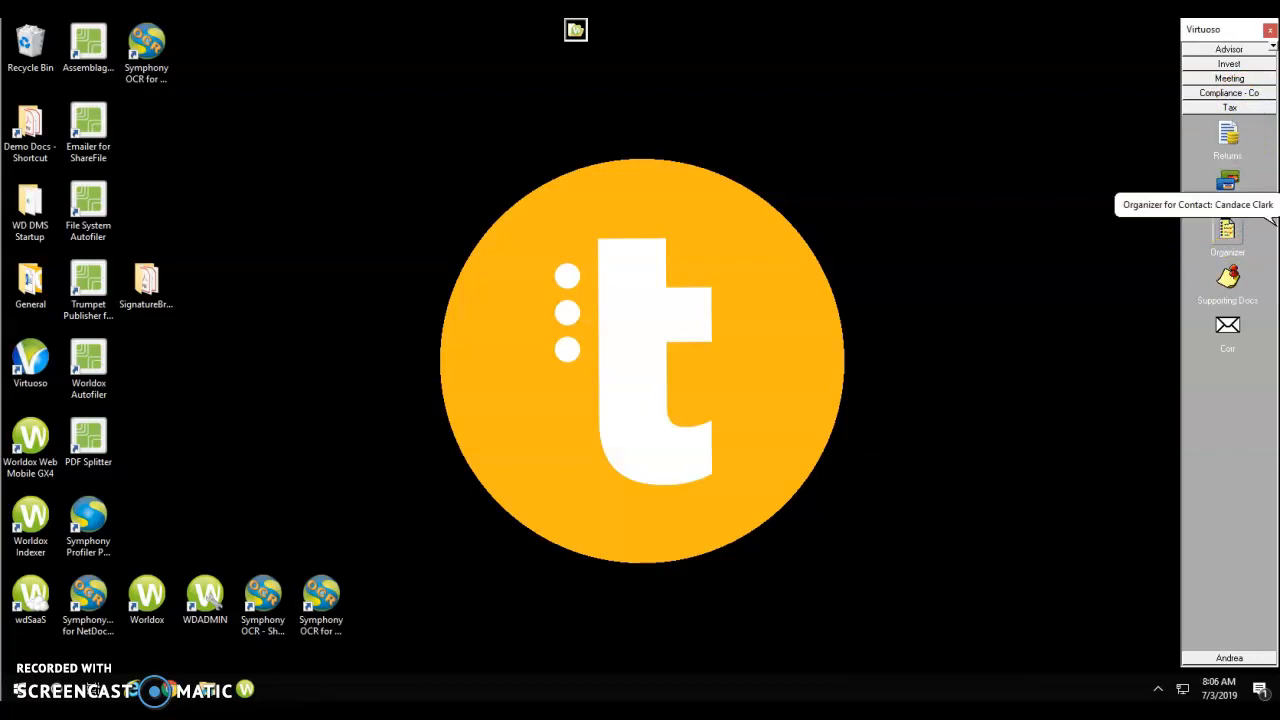
pyautogui.rightClick(1228, 92)
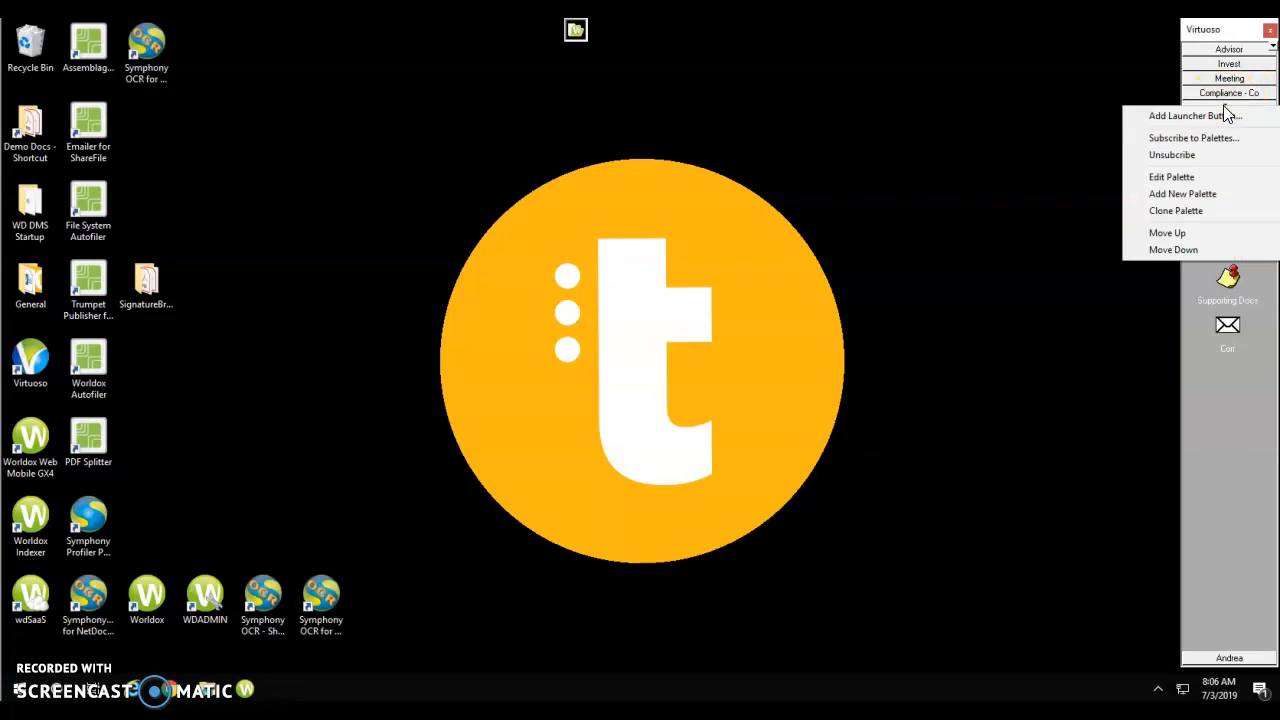
pyautogui.click(1172, 176)
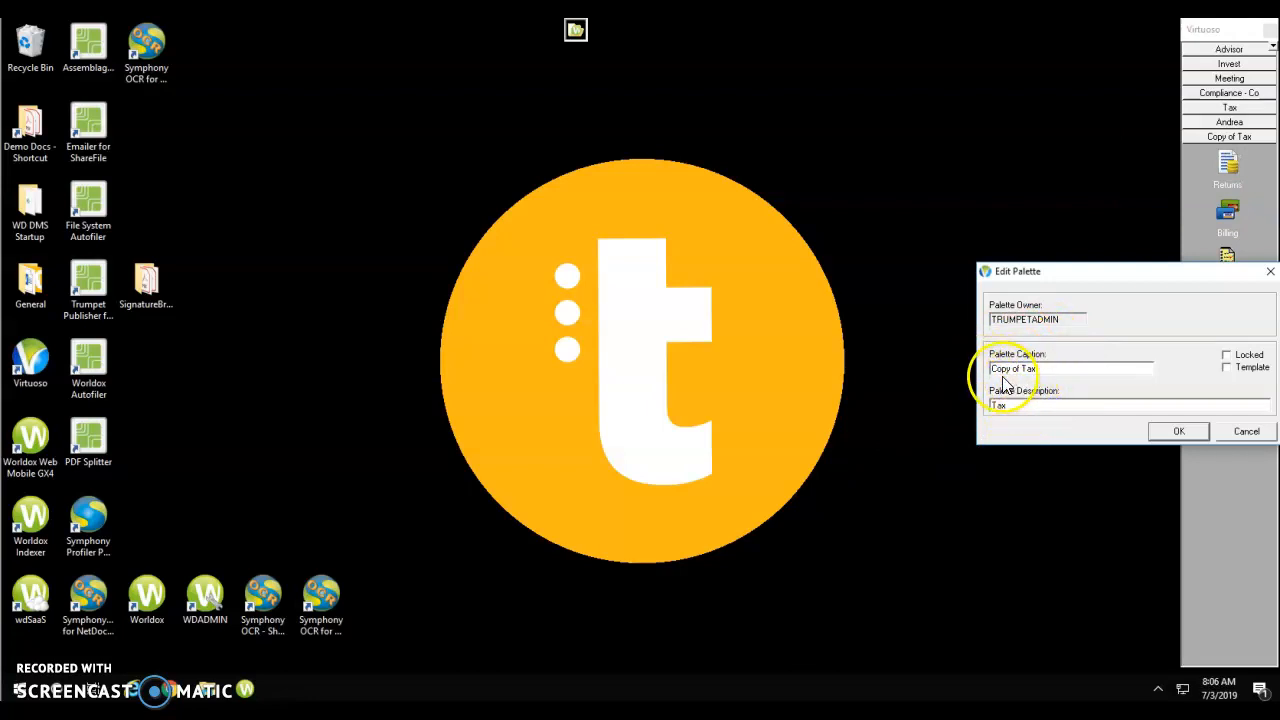
pyautogui.moveTo(1044, 384)
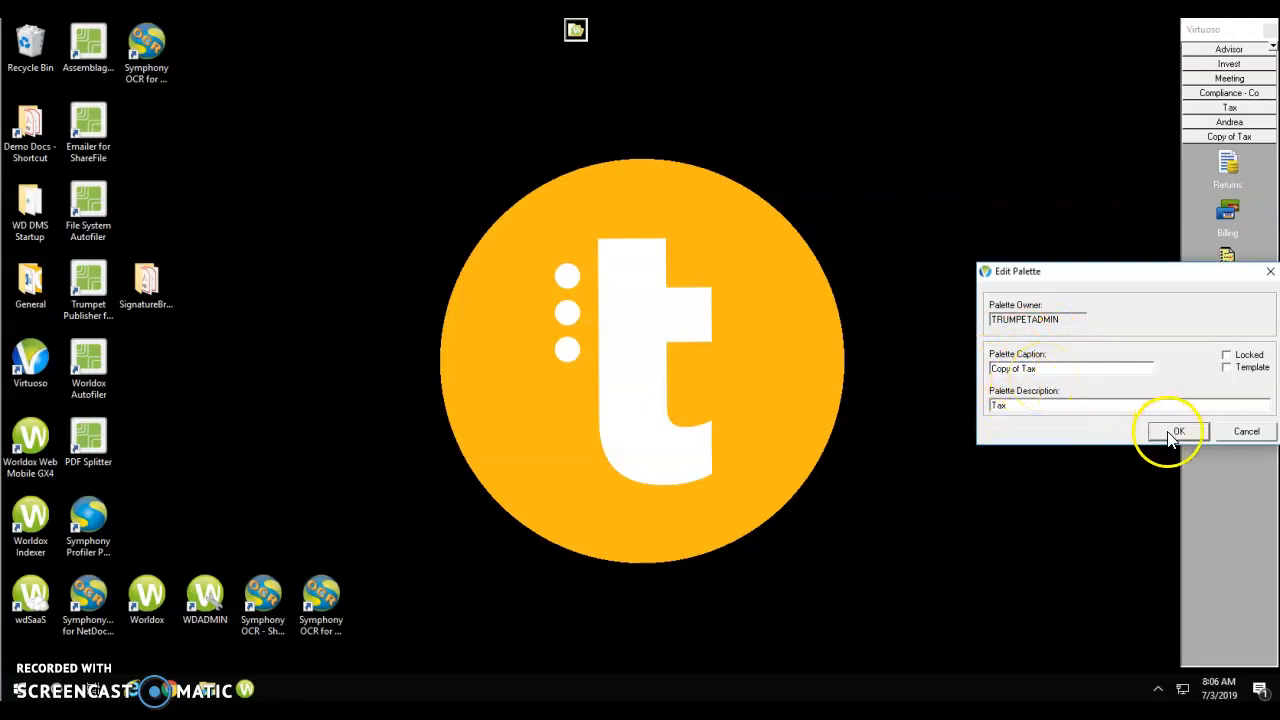
pyautogui.click(1172, 432)
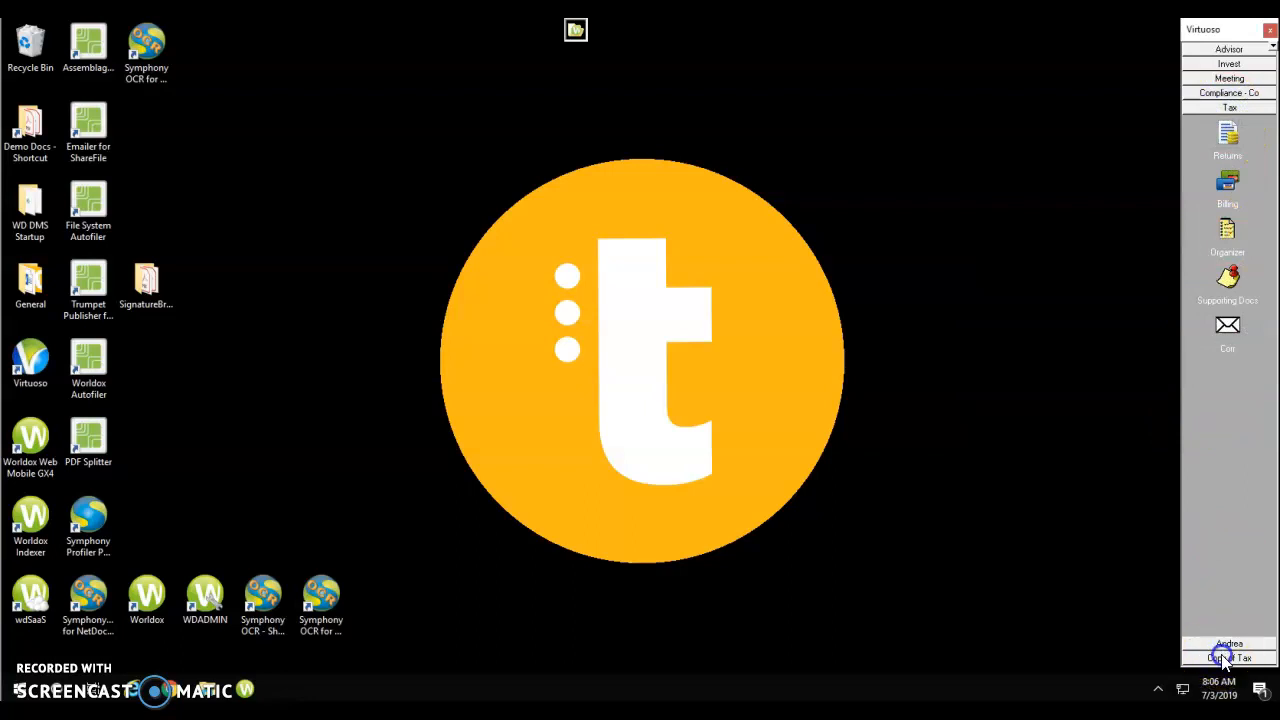
# Change the cloned palette's caption from 'Copy of Tax' to 'Tax - Duplicate'.
pyautogui.click(1228, 656)
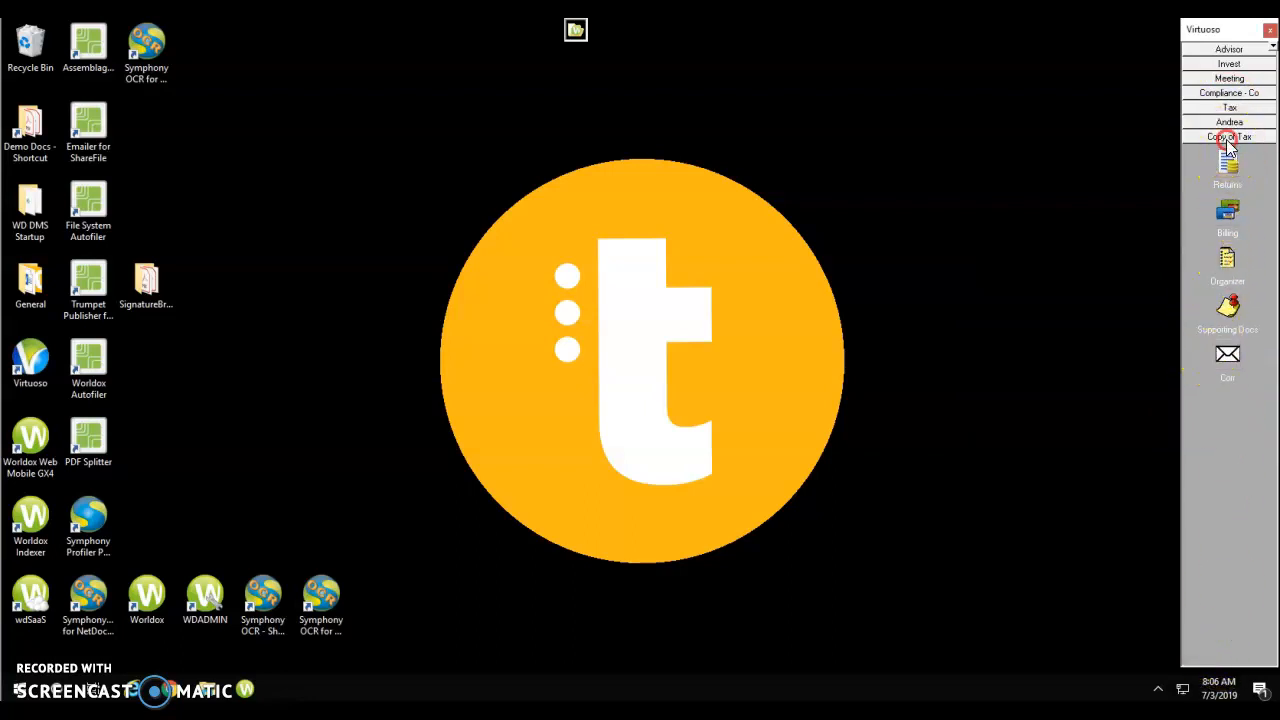
pyautogui.rightClick(1228, 140)
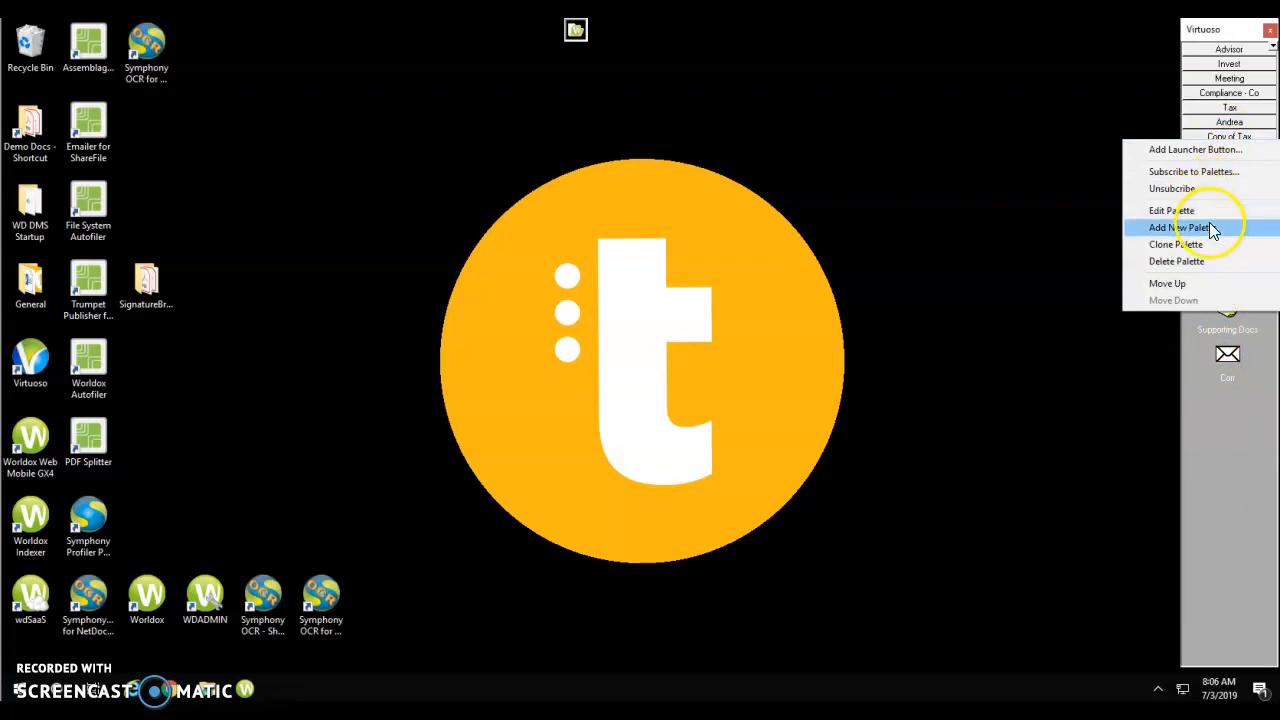
pyautogui.click(1170, 210)
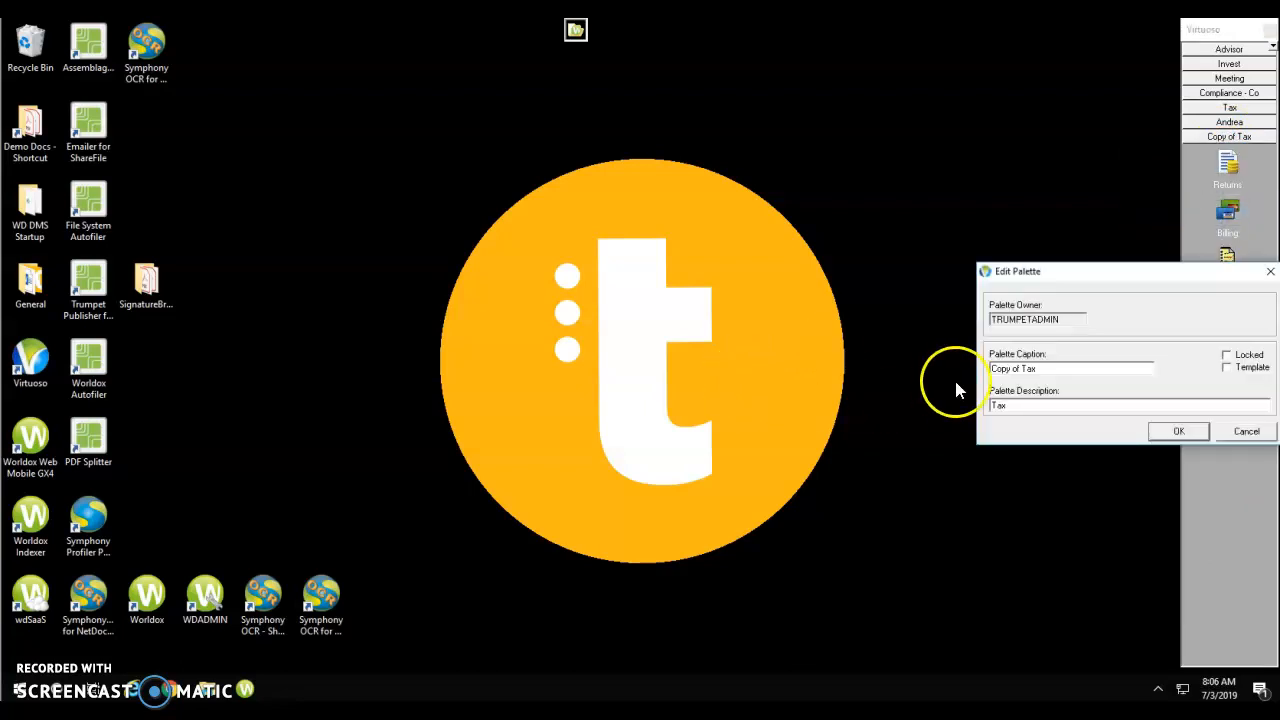
pyautogui.doubleClick(1004, 368)
pyautogui.write('Tax - Duplicate')
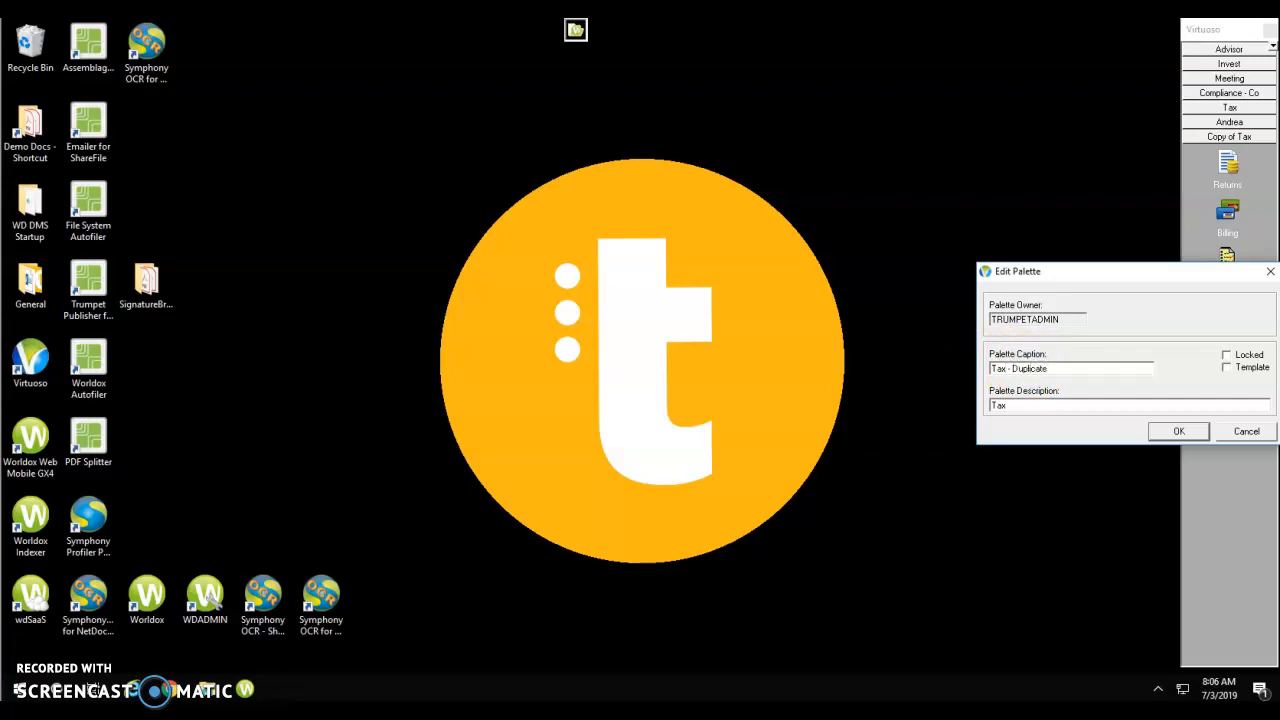
pyautogui.click(1178, 432)
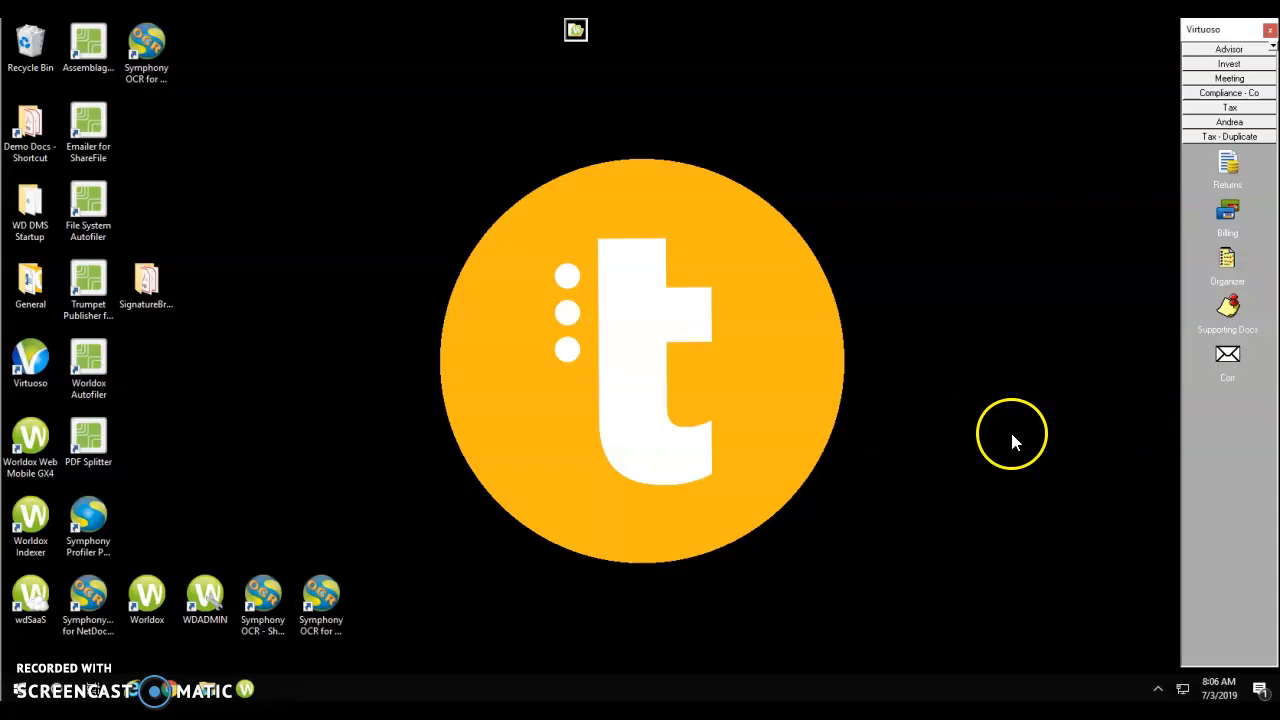